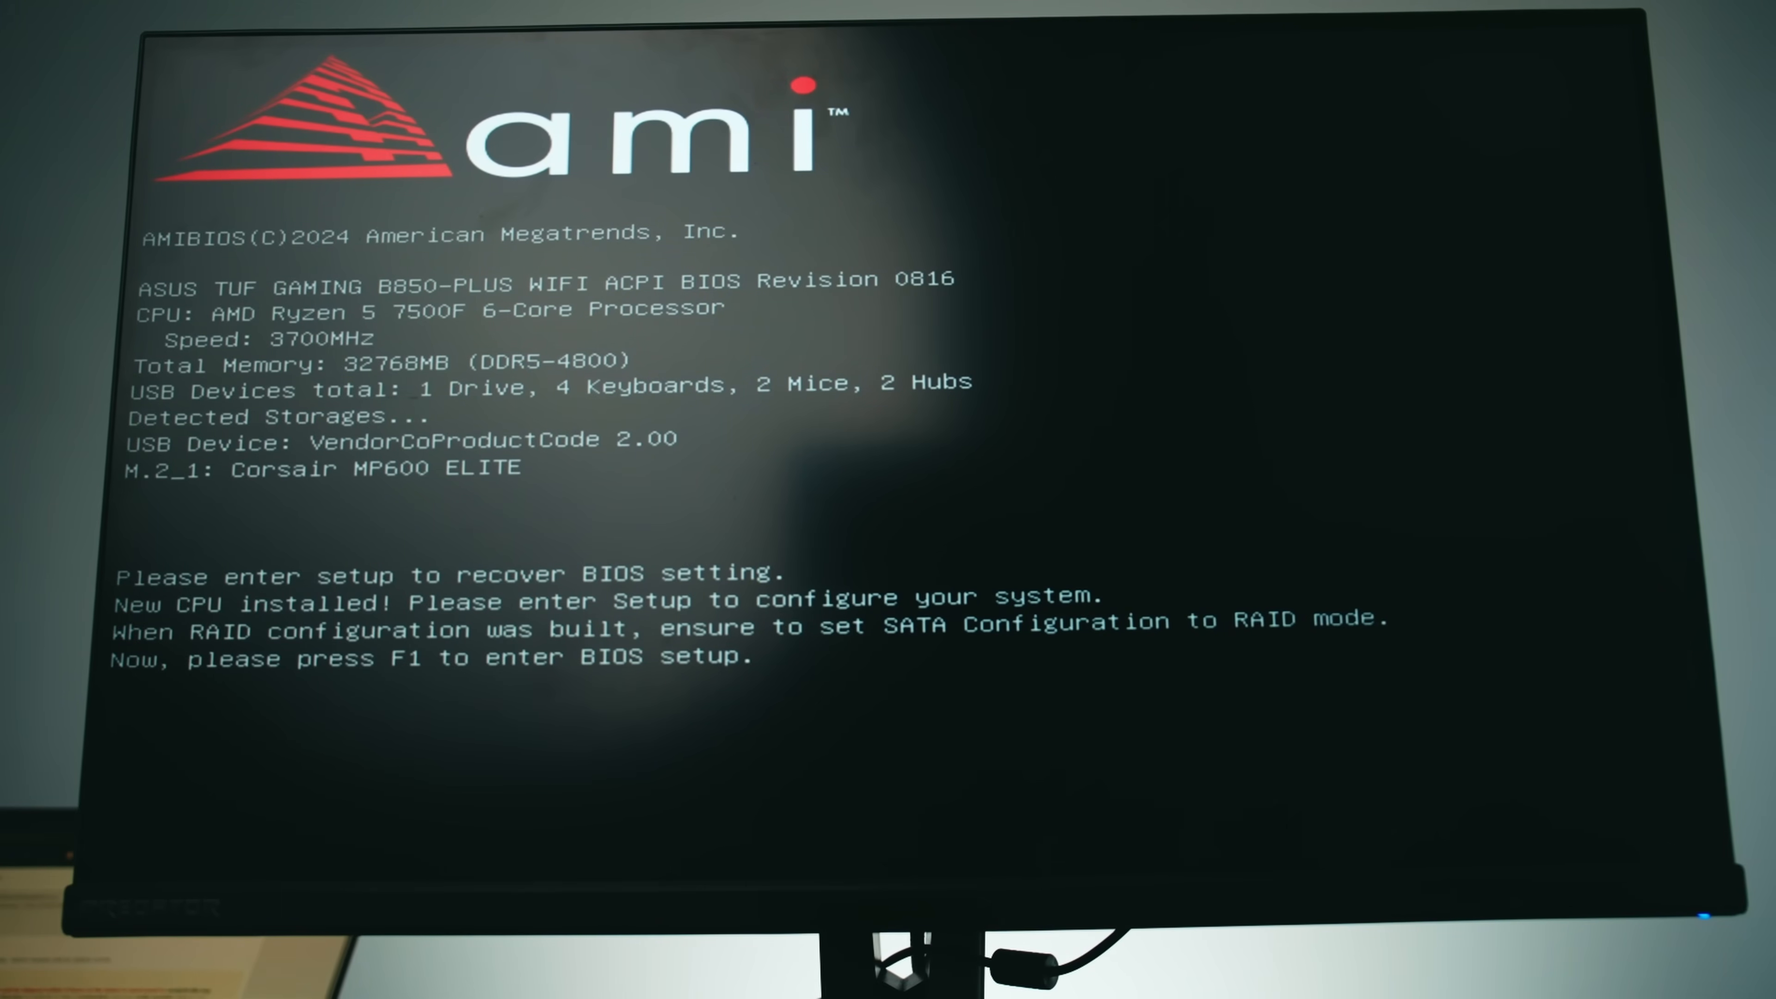
Enter BIOS setup from the AMI boot screen (F1) and land in EZ Mode
key("f1")
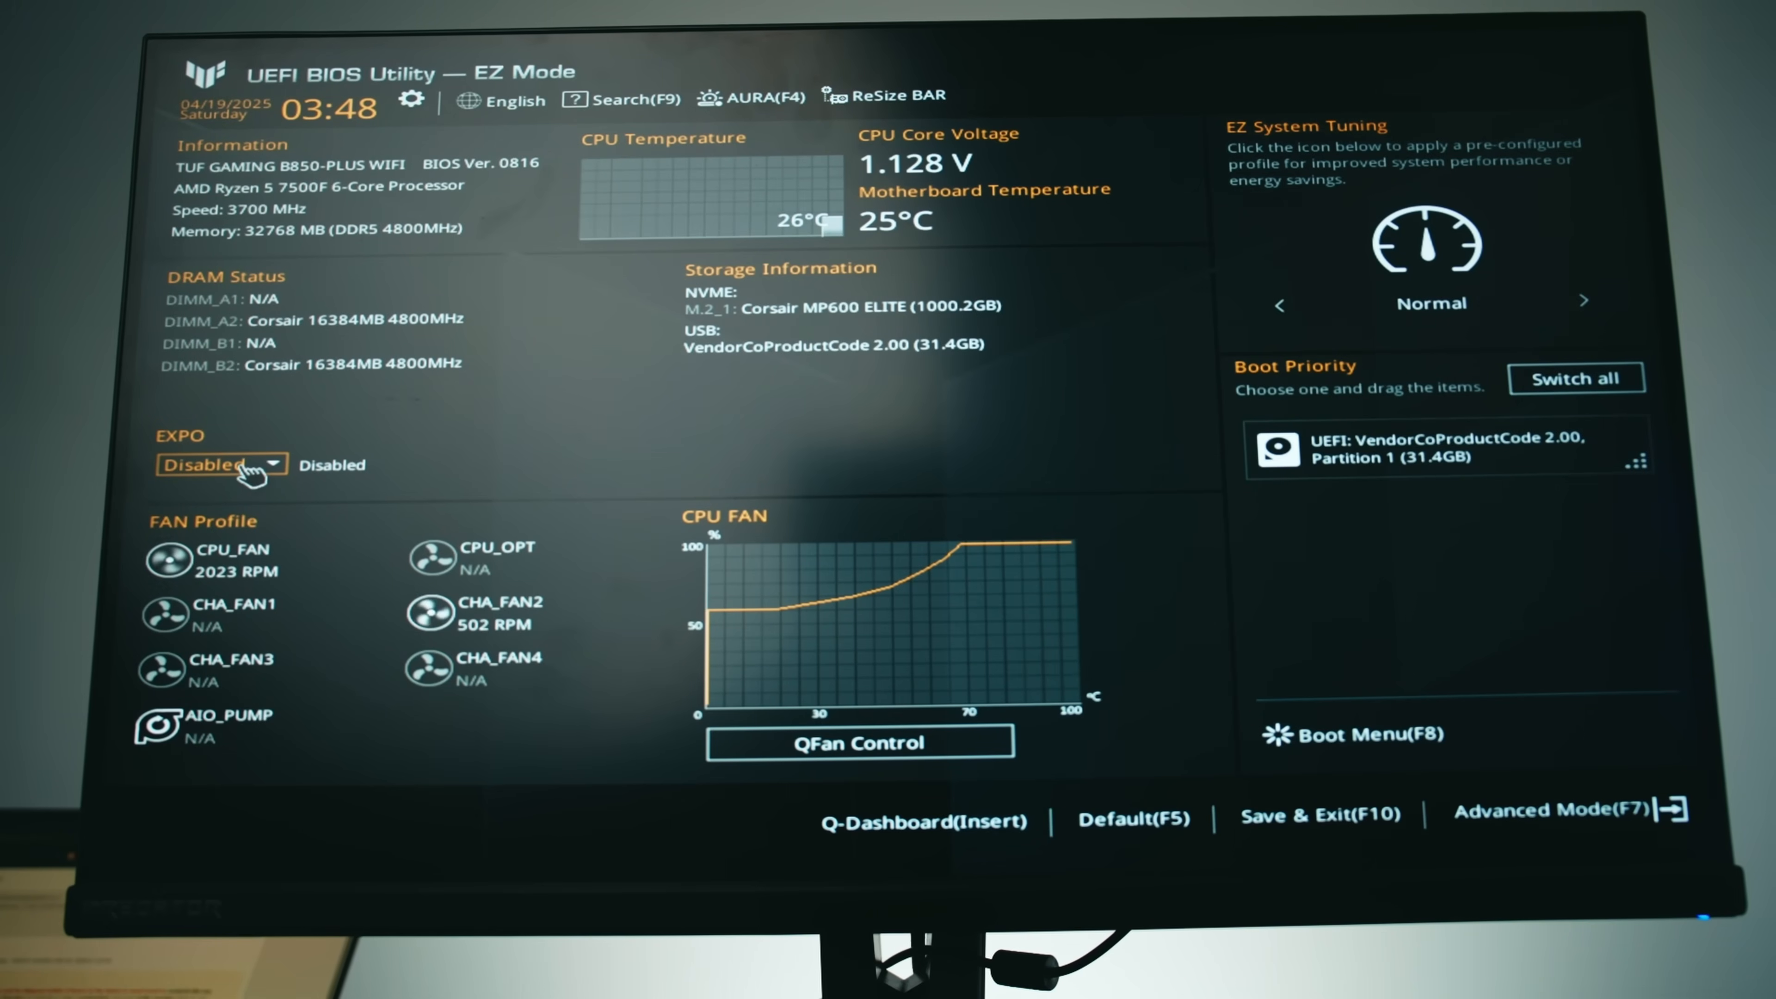
Set EXPO to Enabled for DDR5-6000, save with F10 and confirm the reset
left_click(221, 463)
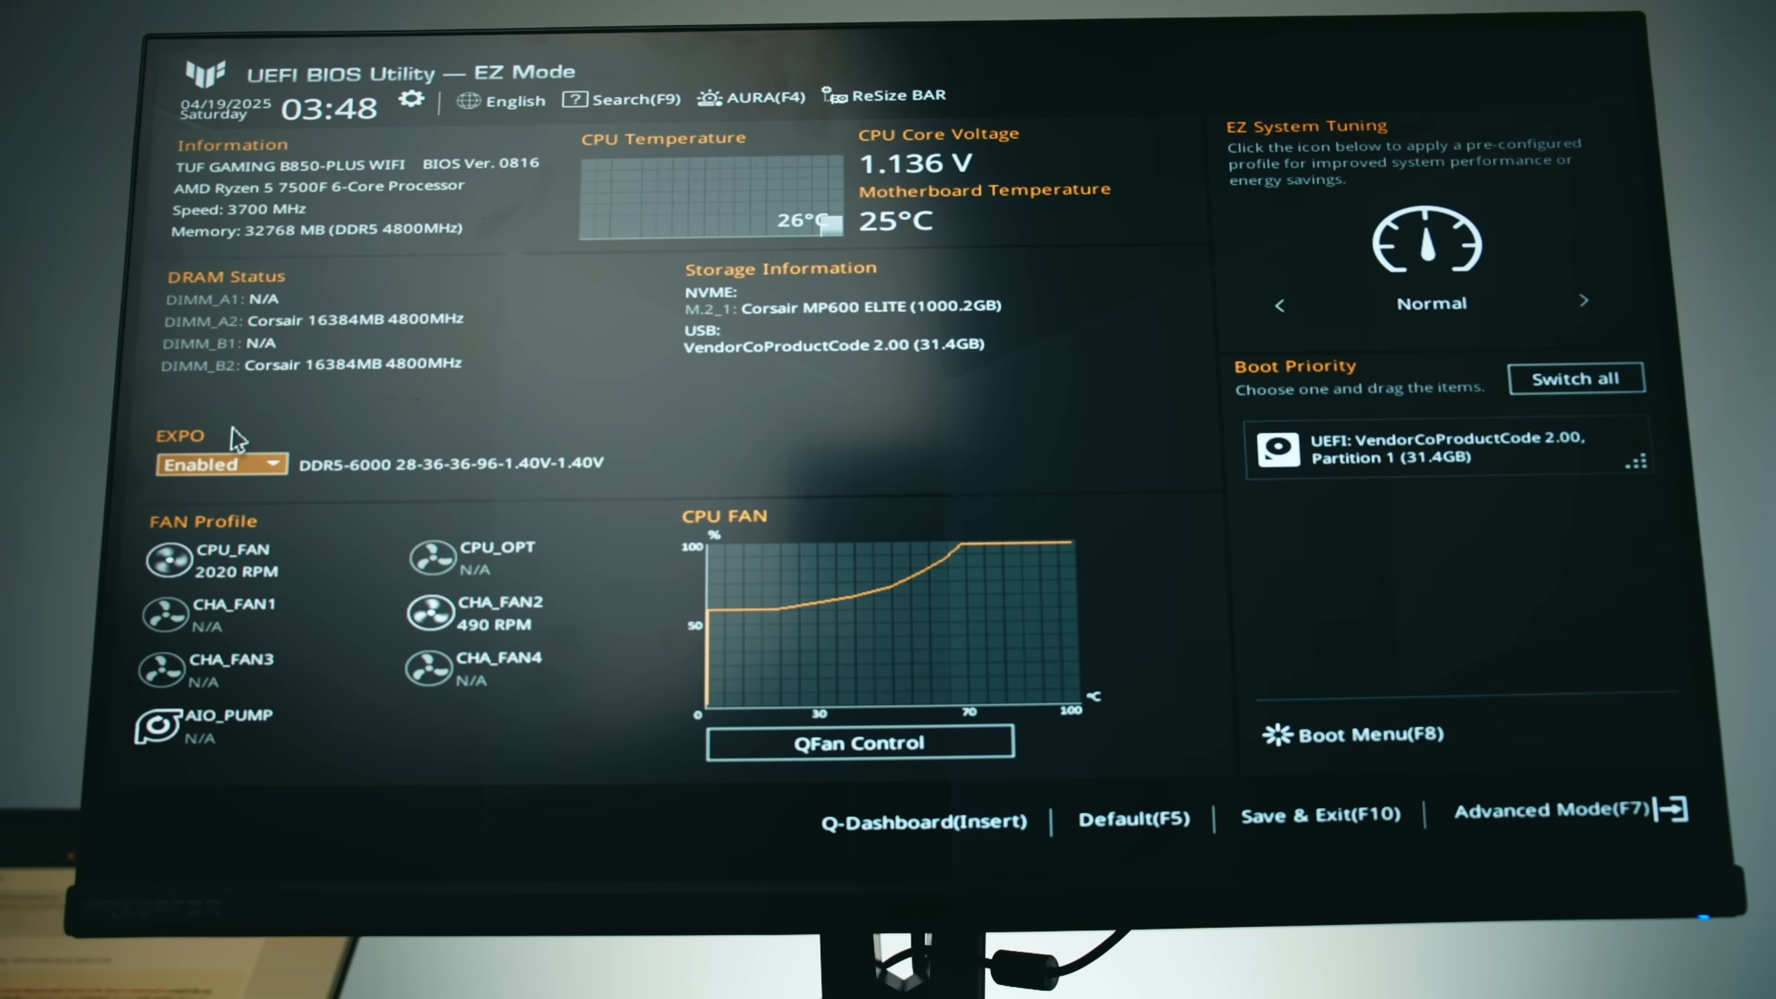
mouse_move(436, 351)
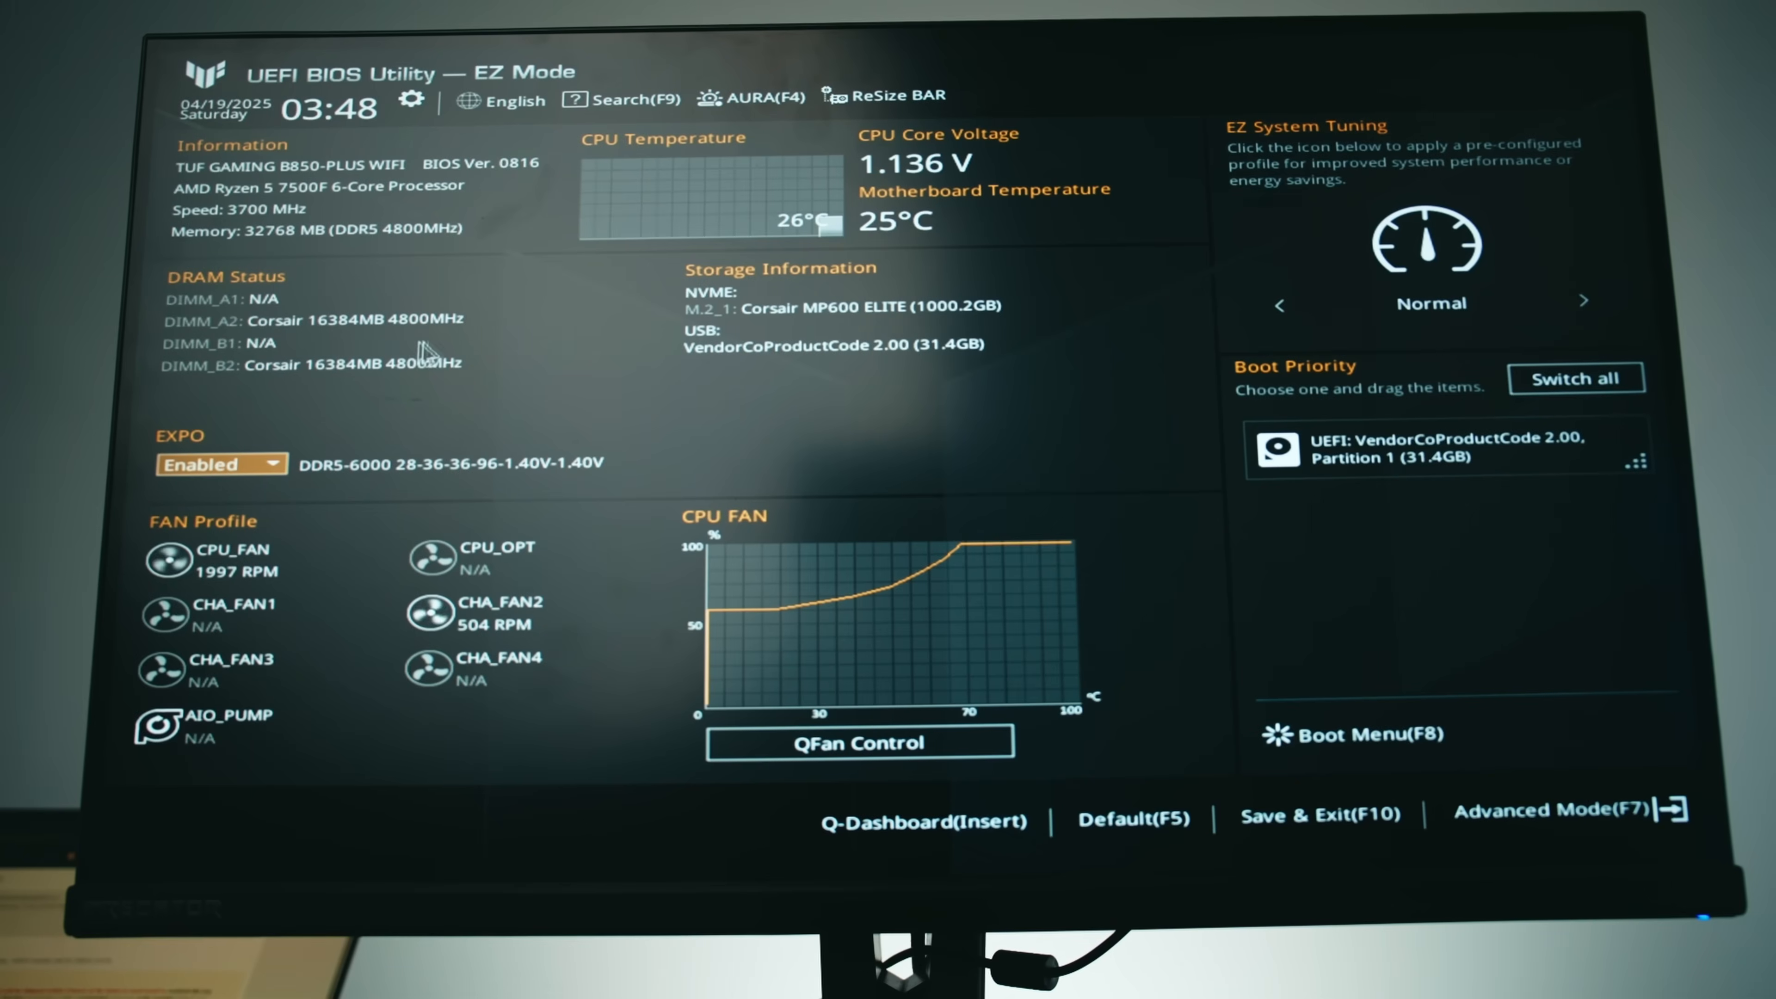
mouse_move(873, 442)
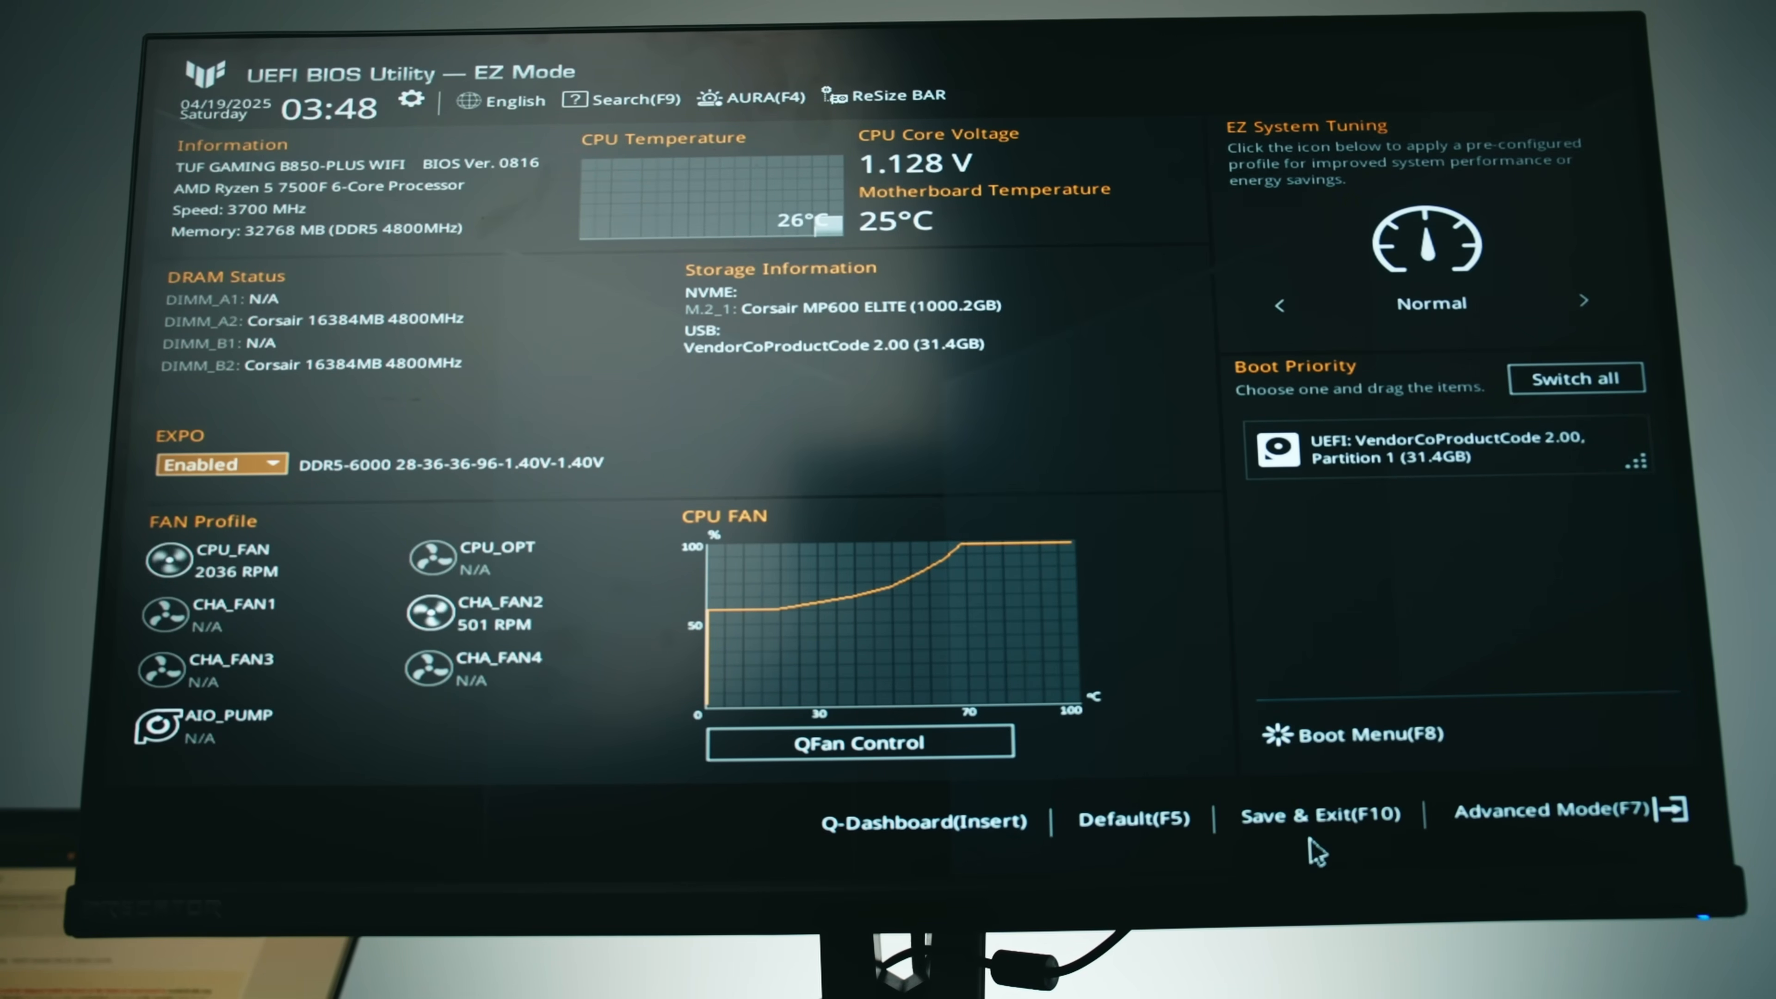
left_click(1320, 812)
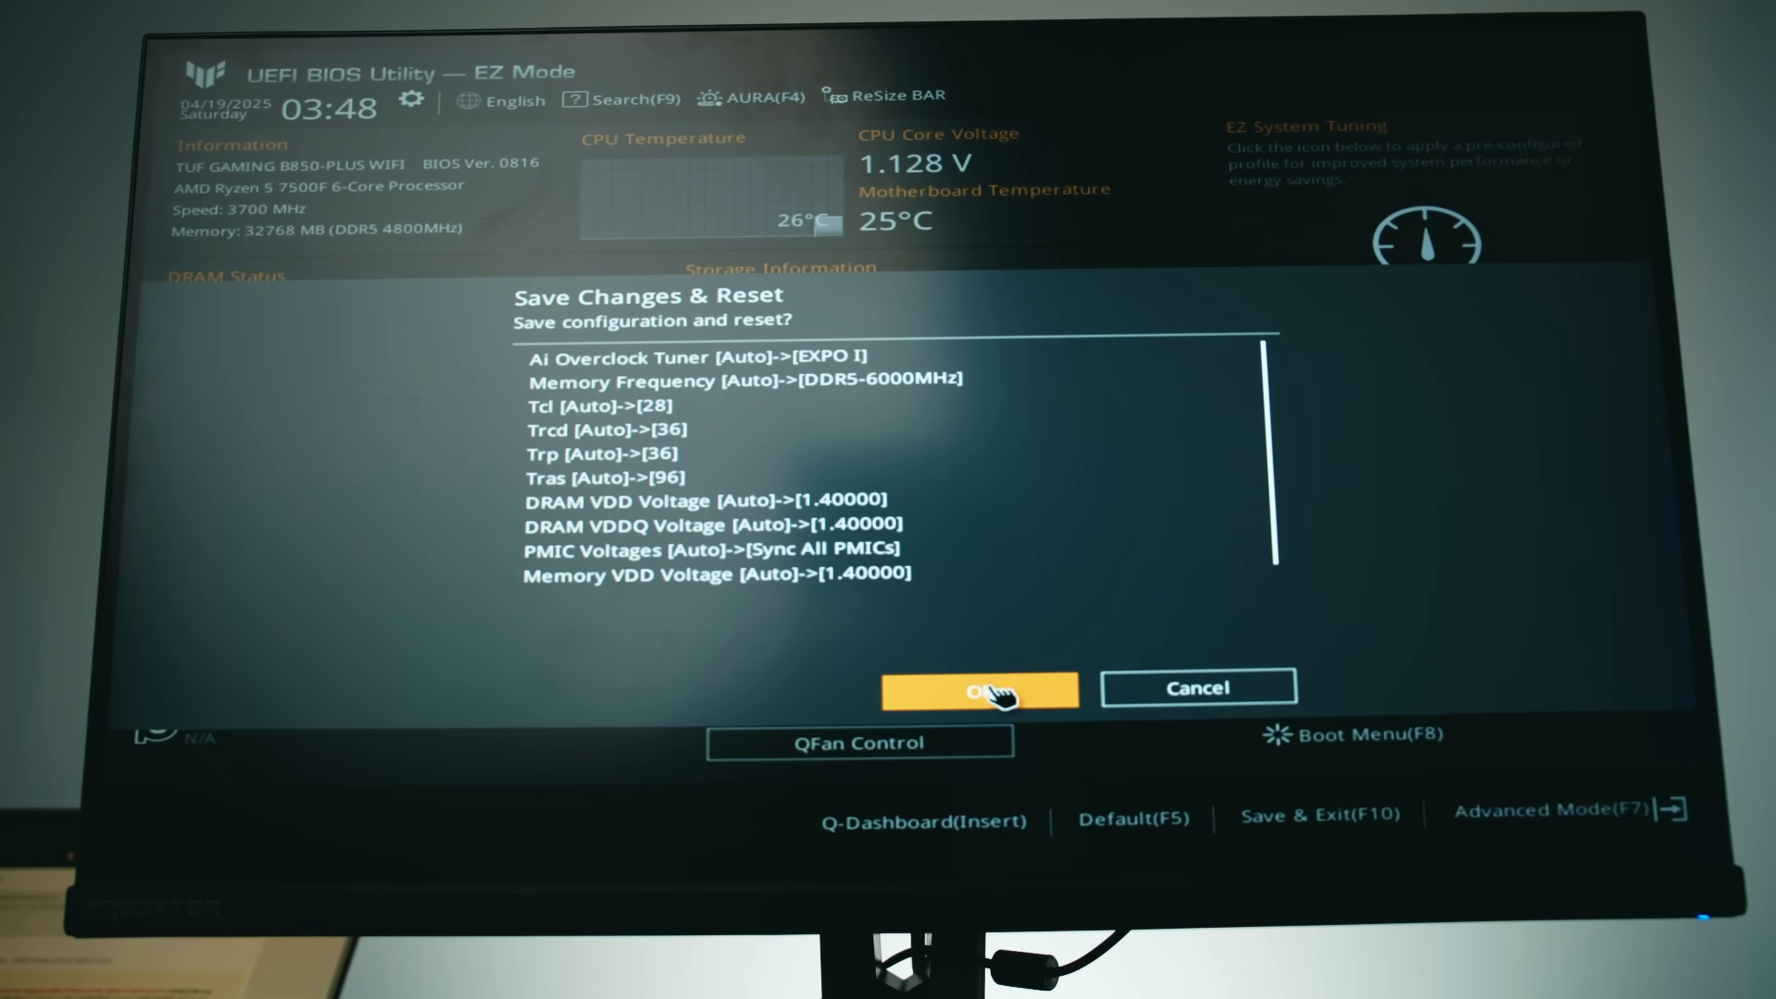
left_click(978, 690)
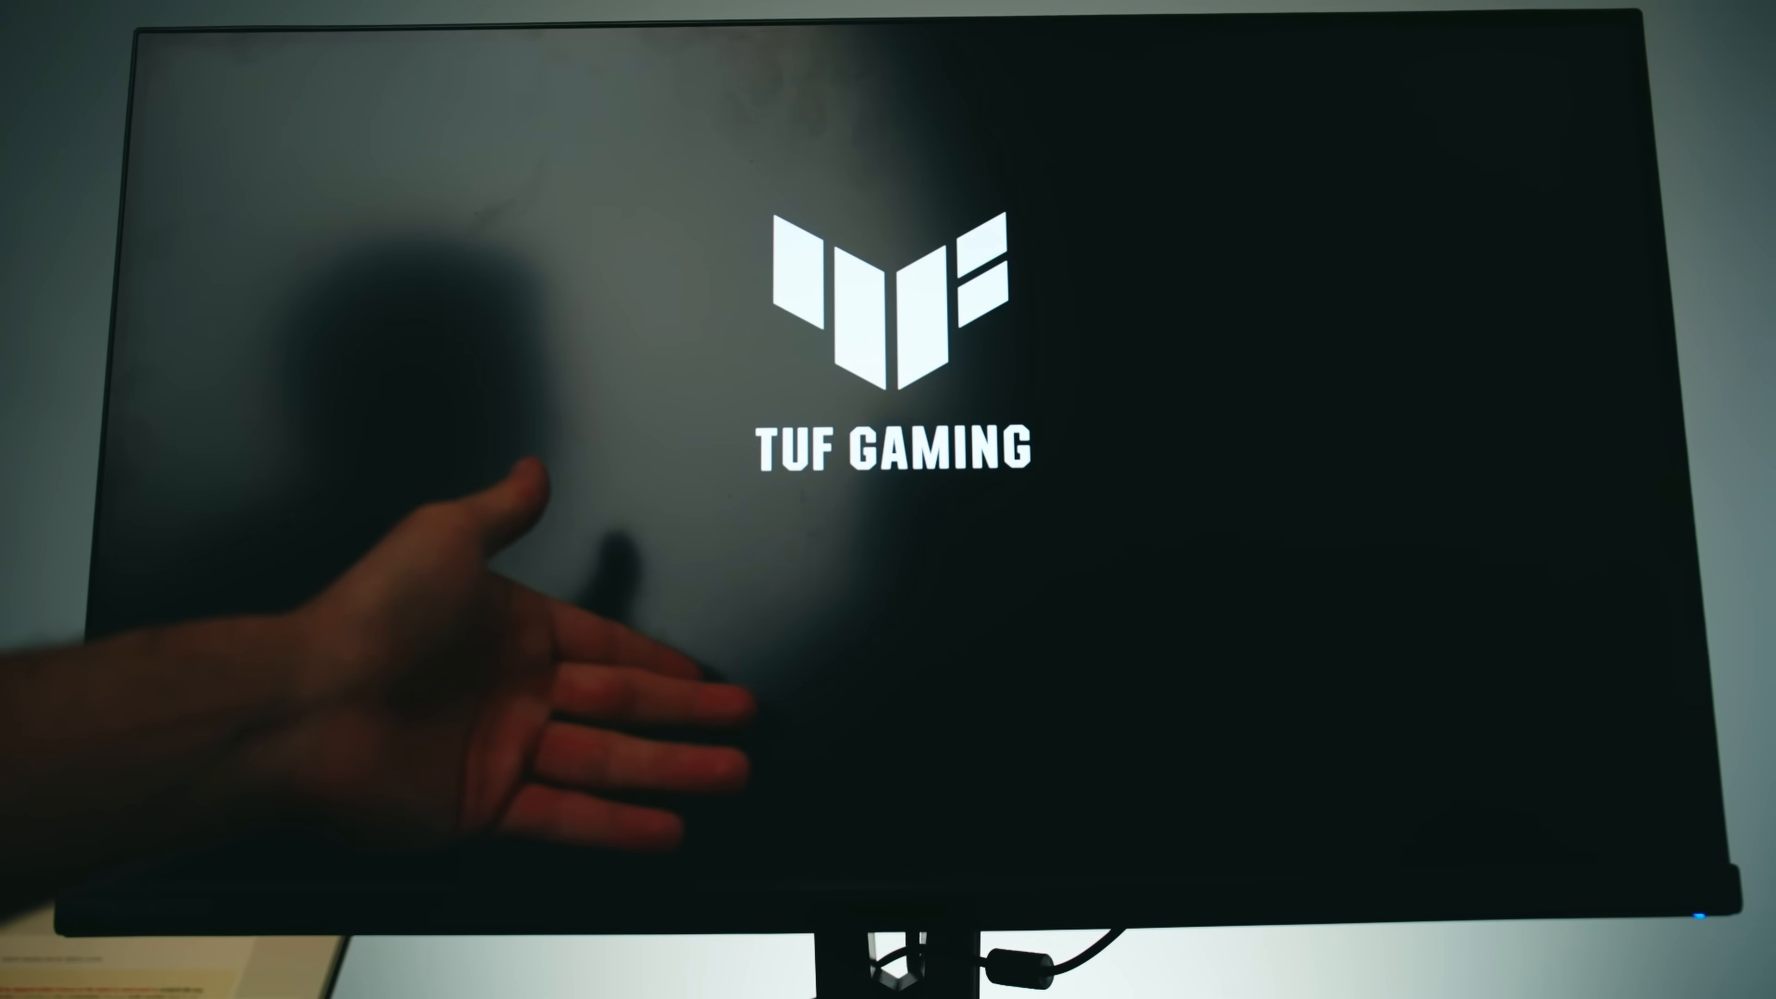